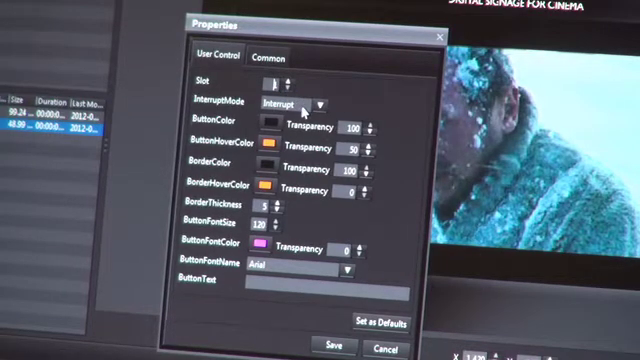
Step: Keep Interrupt behaviour and set the button hover colour to pale yellow
{"action": "left_click", "coordinate": [322, 103]}
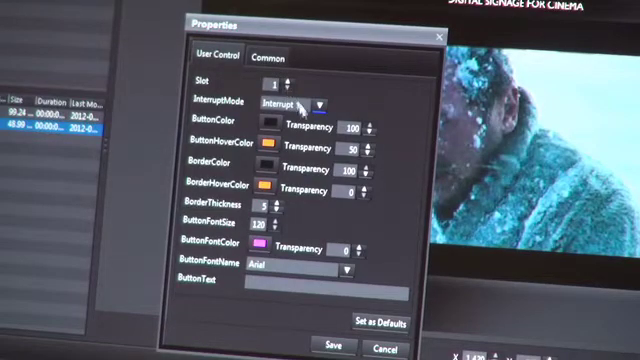
{"action": "left_click", "coordinate": [322, 103]}
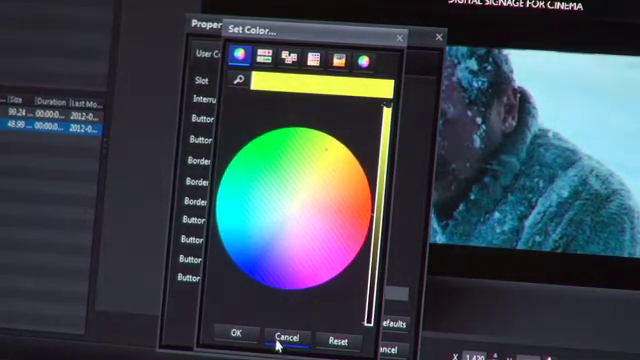
{"action": "left_click", "coordinate": [285, 331]}
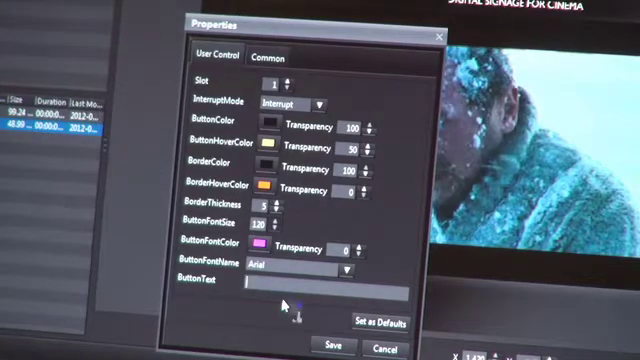
Step: Enter 'Play me!' as the button text
{"action": "type", "text": "Play me!"}
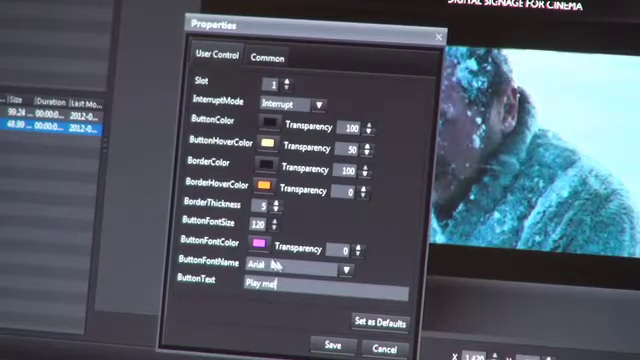
{"action": "left_click", "coordinate": [347, 270]}
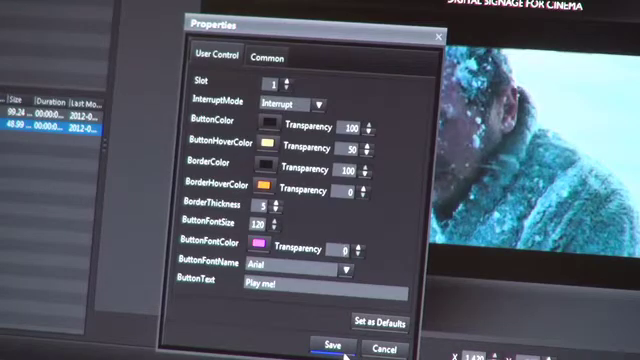
Step: Save the button property changes
{"action": "left_click", "coordinate": [323, 347]}
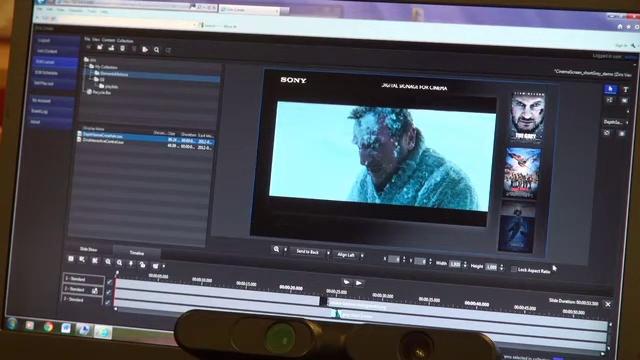
Step: Enable waving assistance with guidance text 'Wave Palm of Hand at Screen to Begin'
{"action": "right_click", "coordinate": [360, 155]}
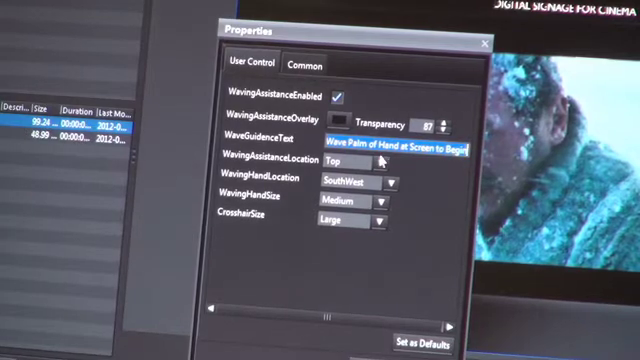
{"action": "left_click", "coordinate": [378, 159]}
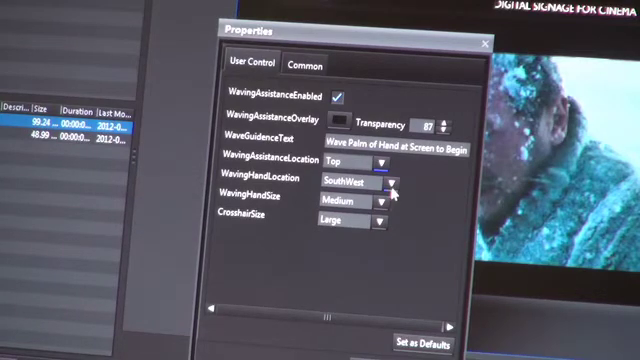
{"action": "left_click", "coordinate": [388, 179]}
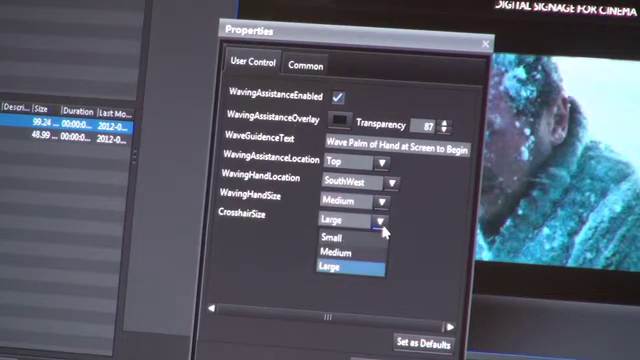
{"action": "left_click", "coordinate": [347, 268]}
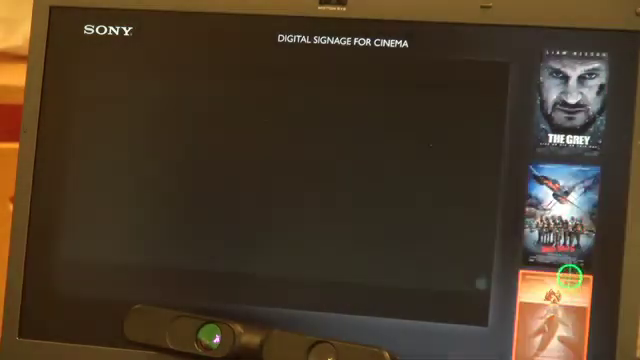
Step: Start the trailer playing in the layout preview via Play me!
{"action": "left_click", "coordinate": [564, 300]}
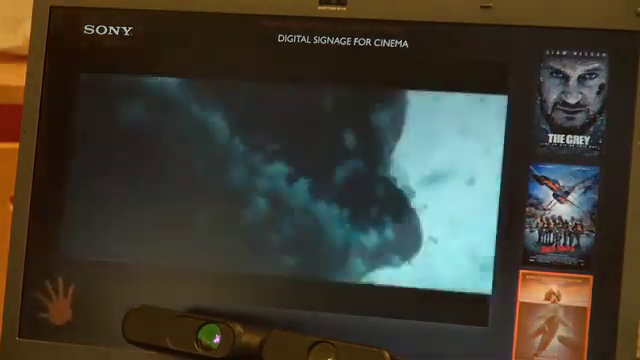